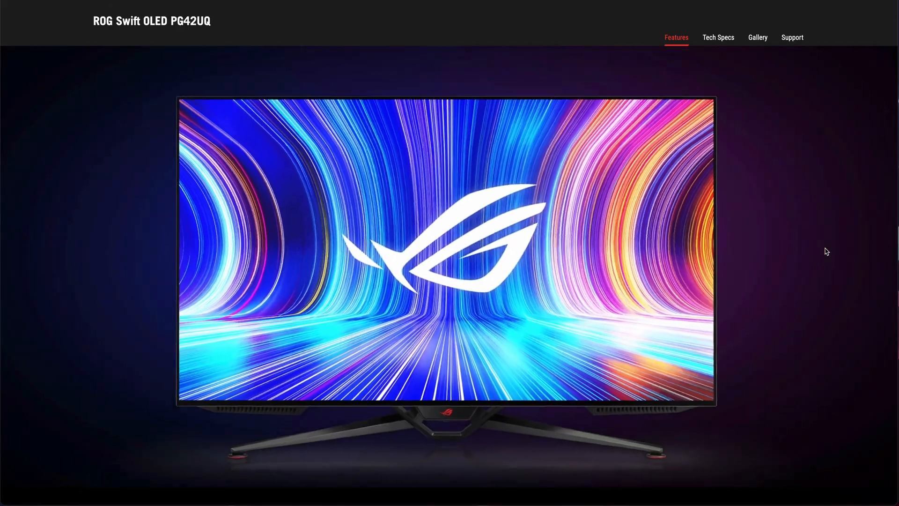
# Confirm the Duet account email and start the Duet Pro one-week trial, reaching Stripe checkout.
pyautogui.scroll(-3)
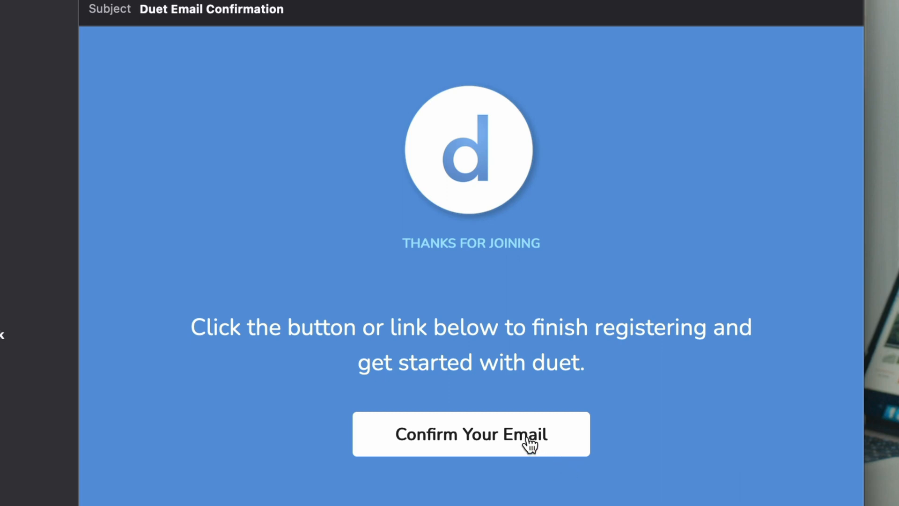
pyautogui.click(471, 434)
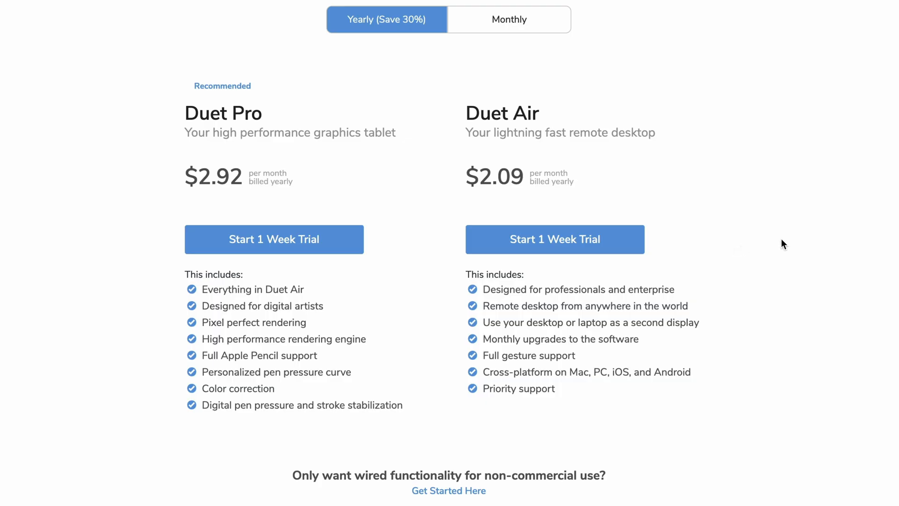
pyautogui.moveTo(799, 138)
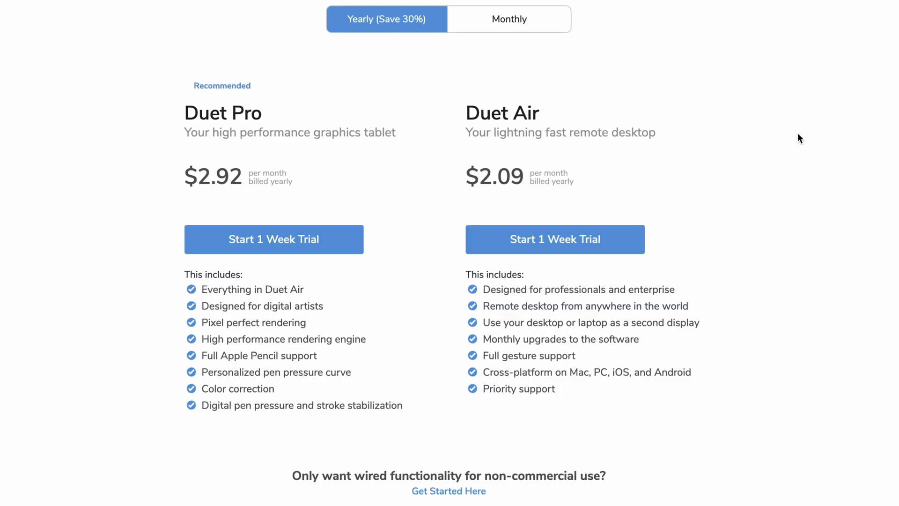
pyautogui.moveTo(228, 162)
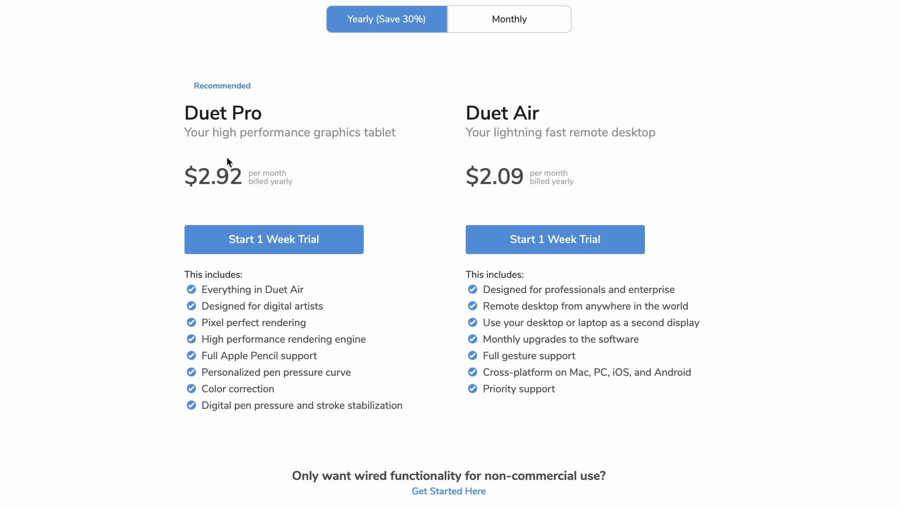
pyautogui.moveTo(275, 332)
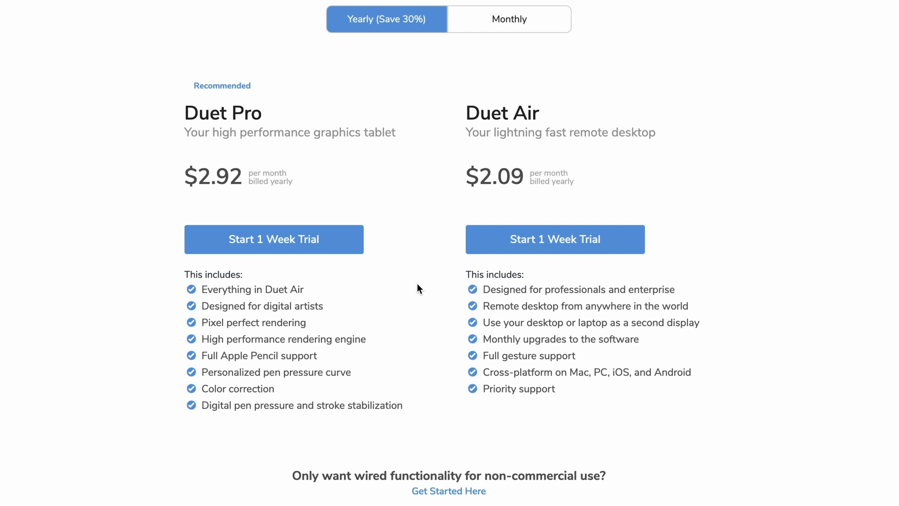
pyautogui.moveTo(273, 238)
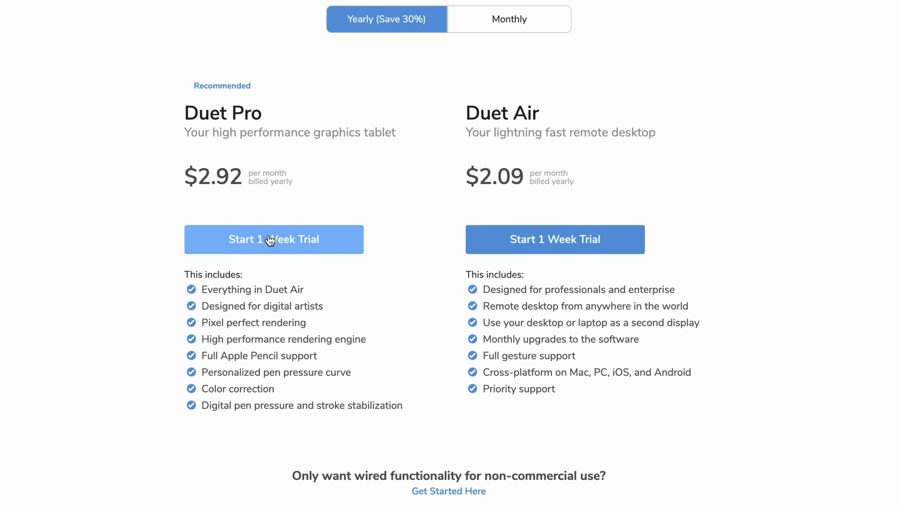
pyautogui.click(273, 239)
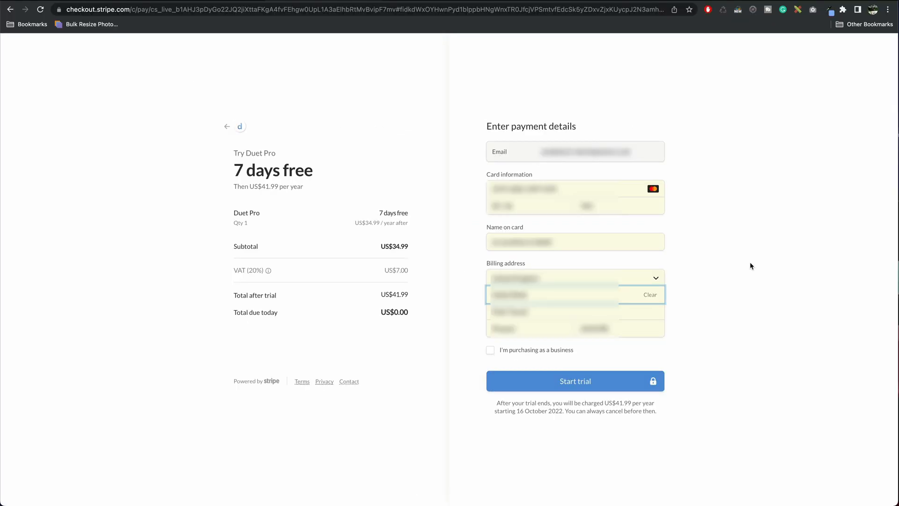